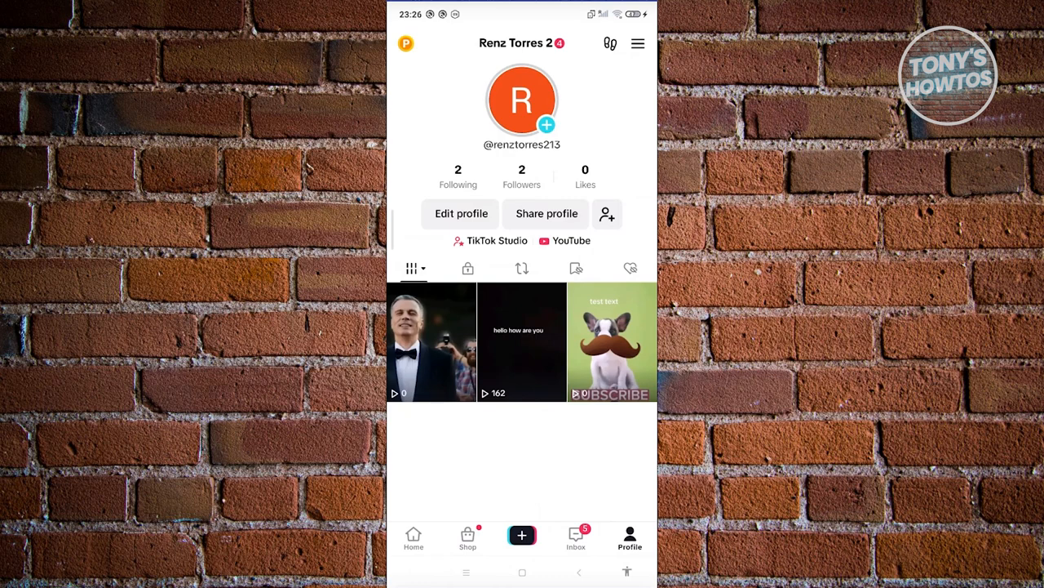
Open TikTok's post creation camera from the Profile page
left_click(521, 535)
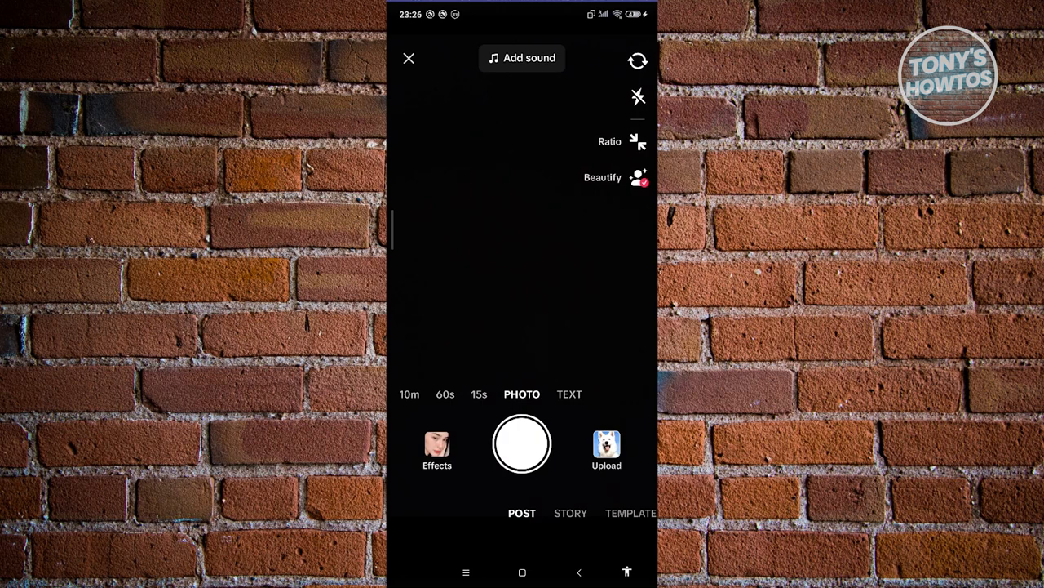
Upload the first 12-second video from the gallery into the editor
left_click(606, 449)
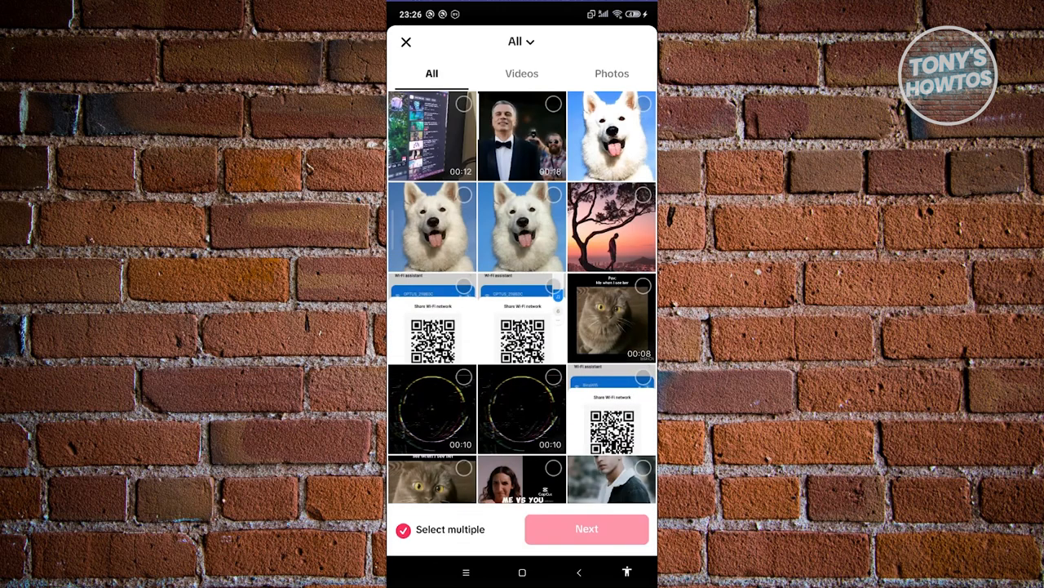
left_click(432, 137)
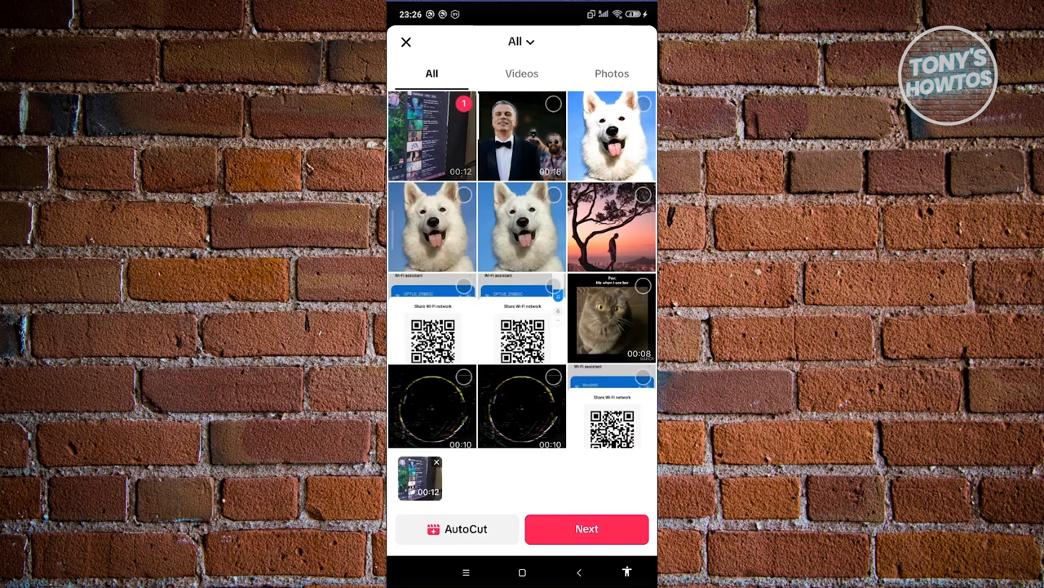
left_click(586, 528)
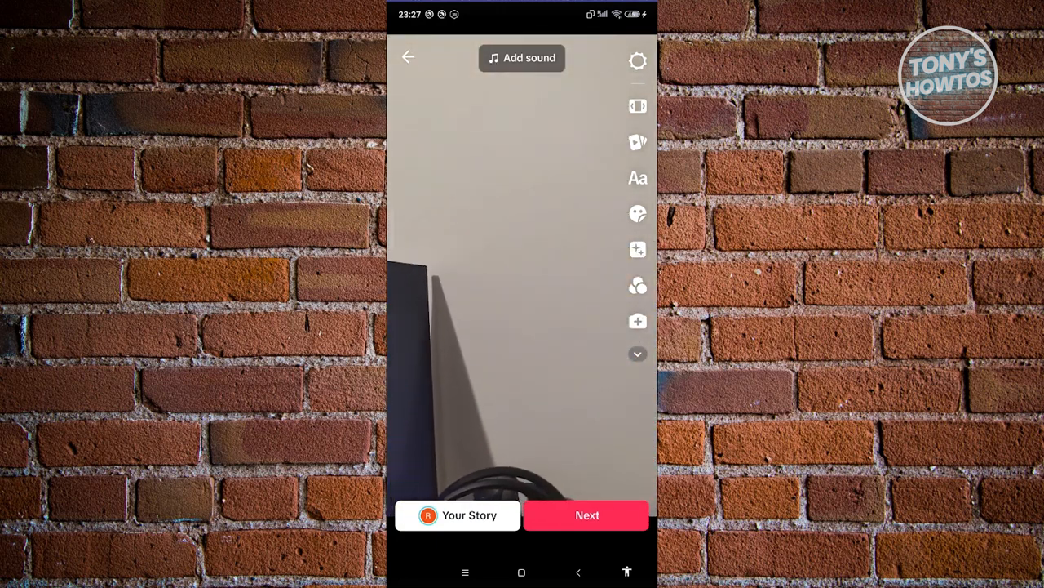
Open the posting details screen and review the extra privacy settings under More options
left_click(587, 515)
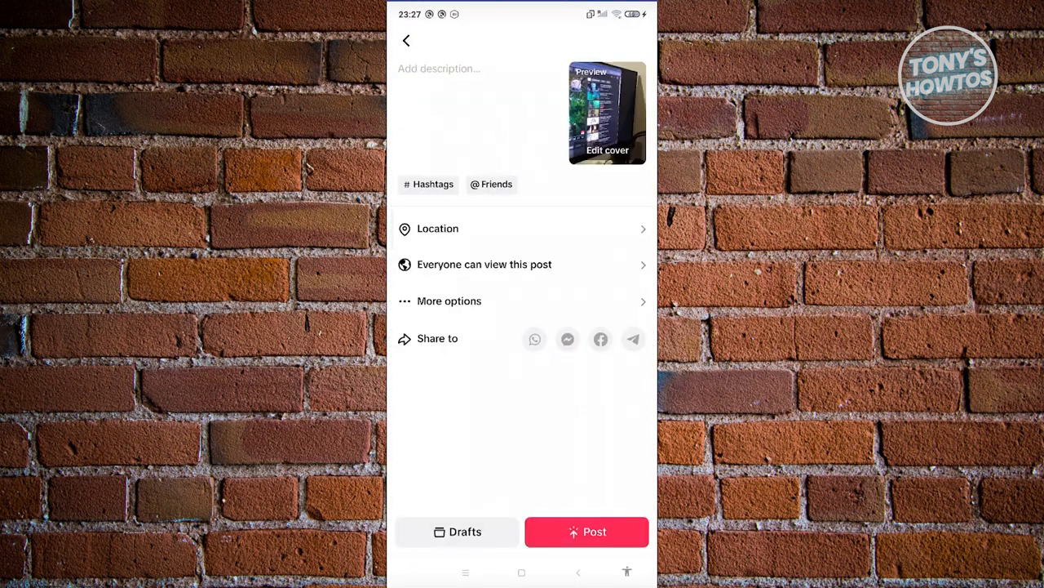
left_click(439, 228)
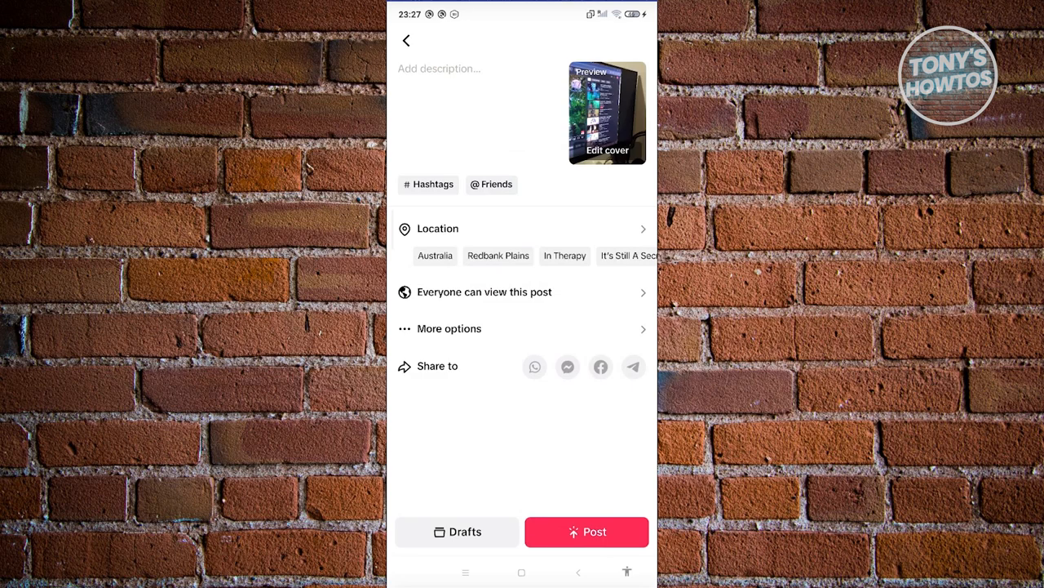
left_click(449, 328)
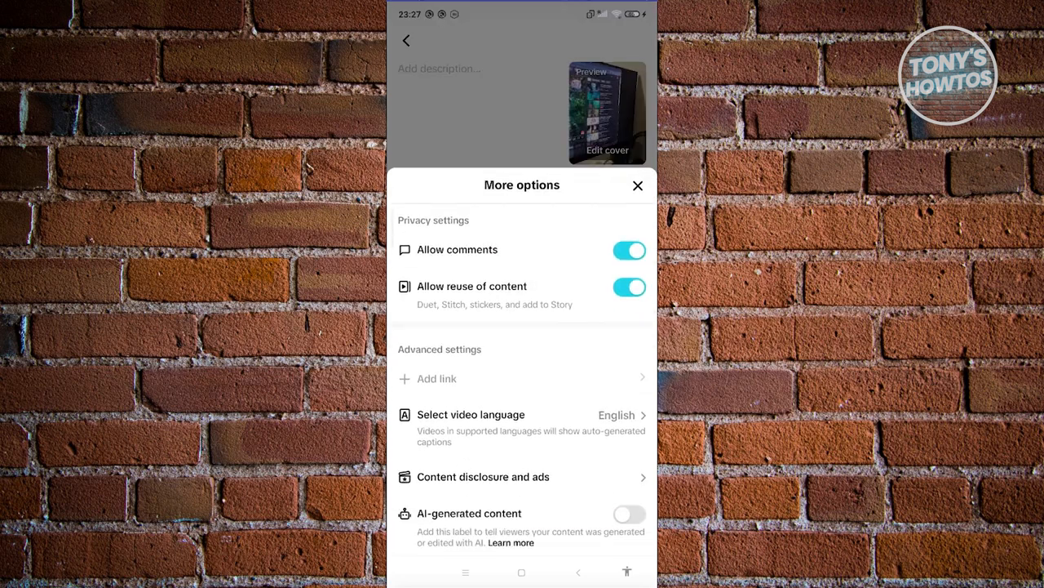
left_click(639, 185)
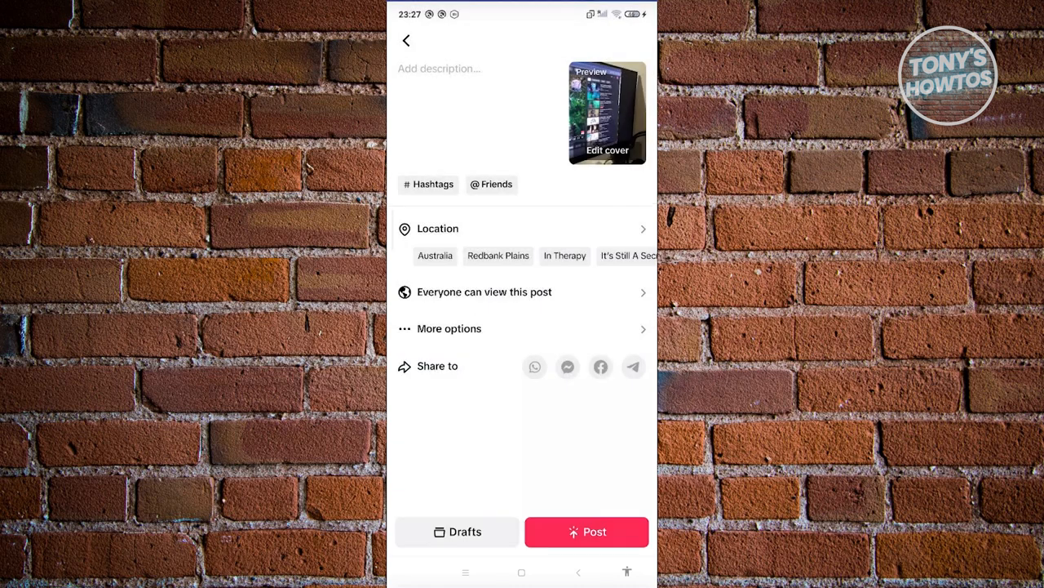
Post the clip, then return from the Original Sound page to the profile
left_click(586, 531)
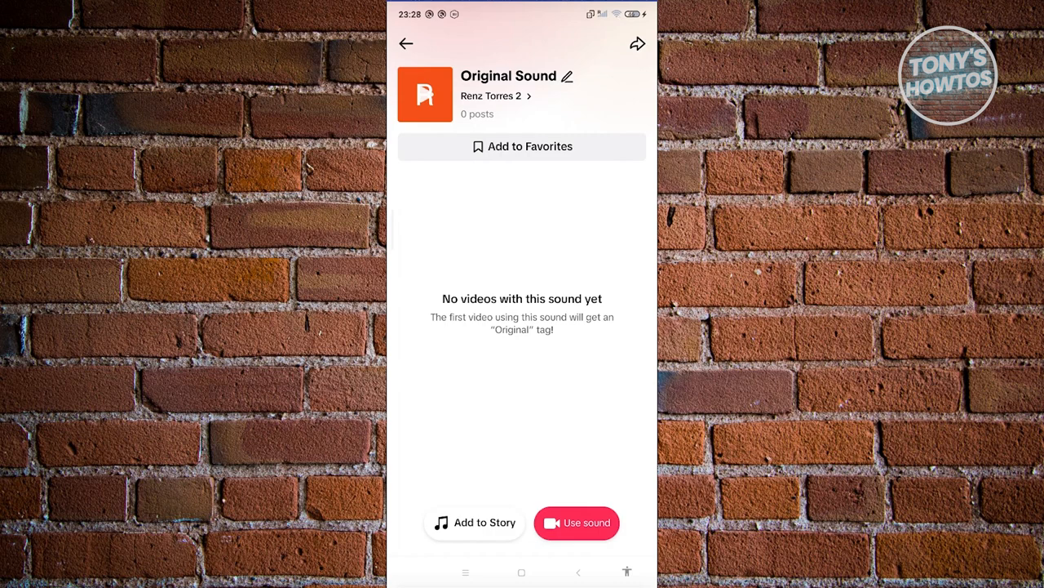
left_click(490, 95)
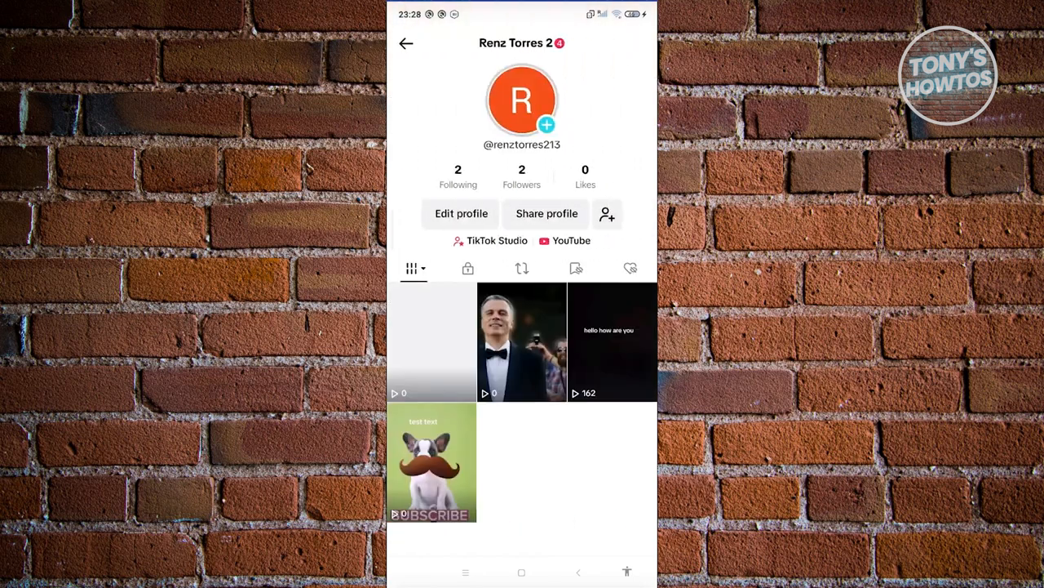